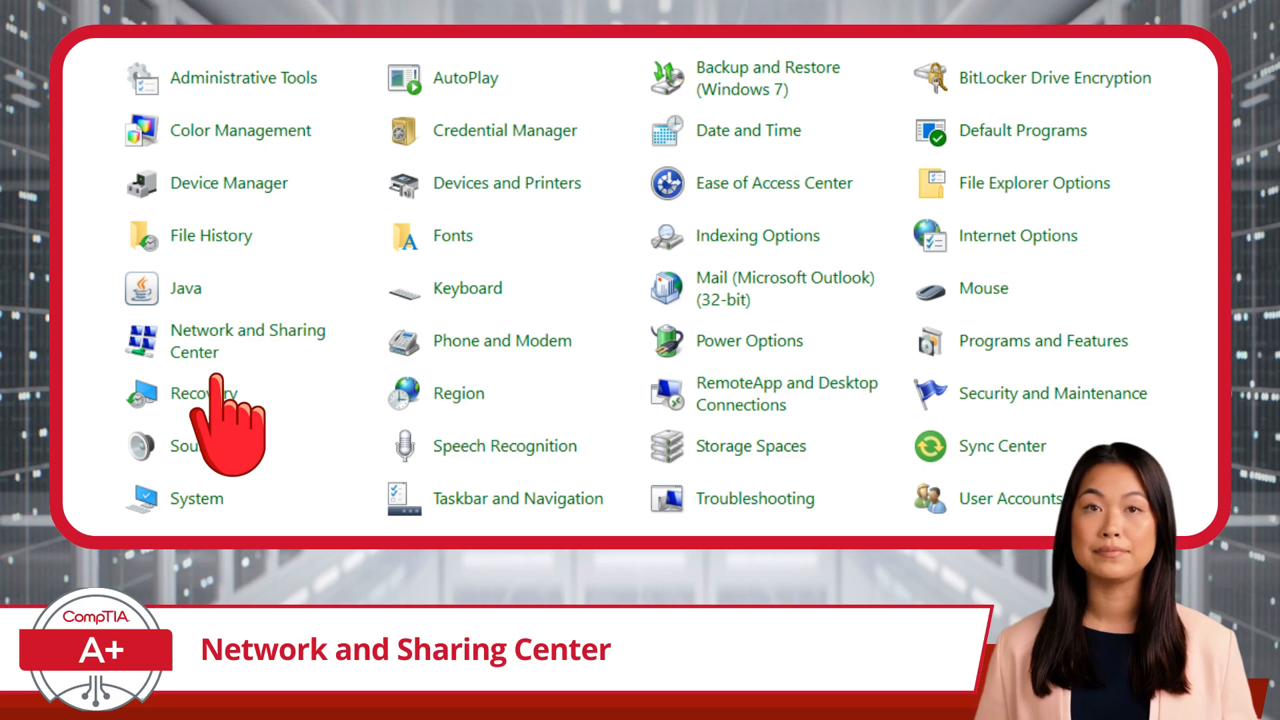
Step: Open Network and Sharing Center from All Control Panel Items
left_click(247, 341)
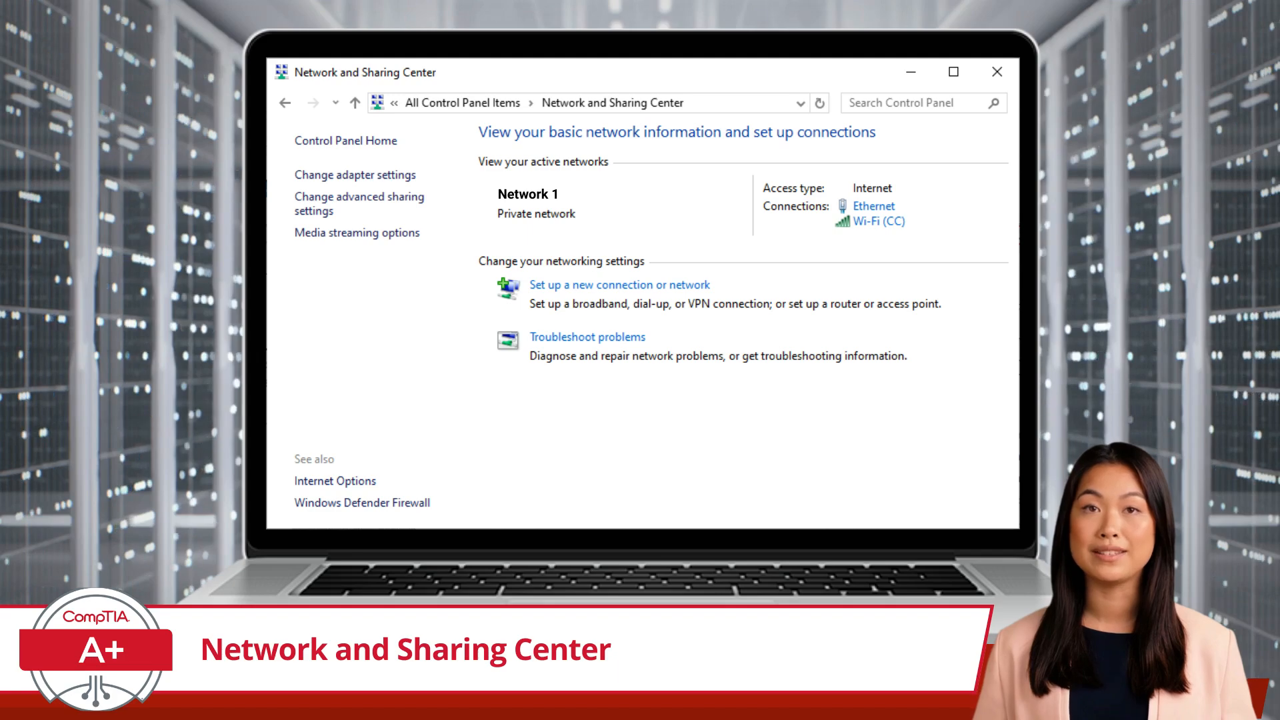
left_click(354, 175)
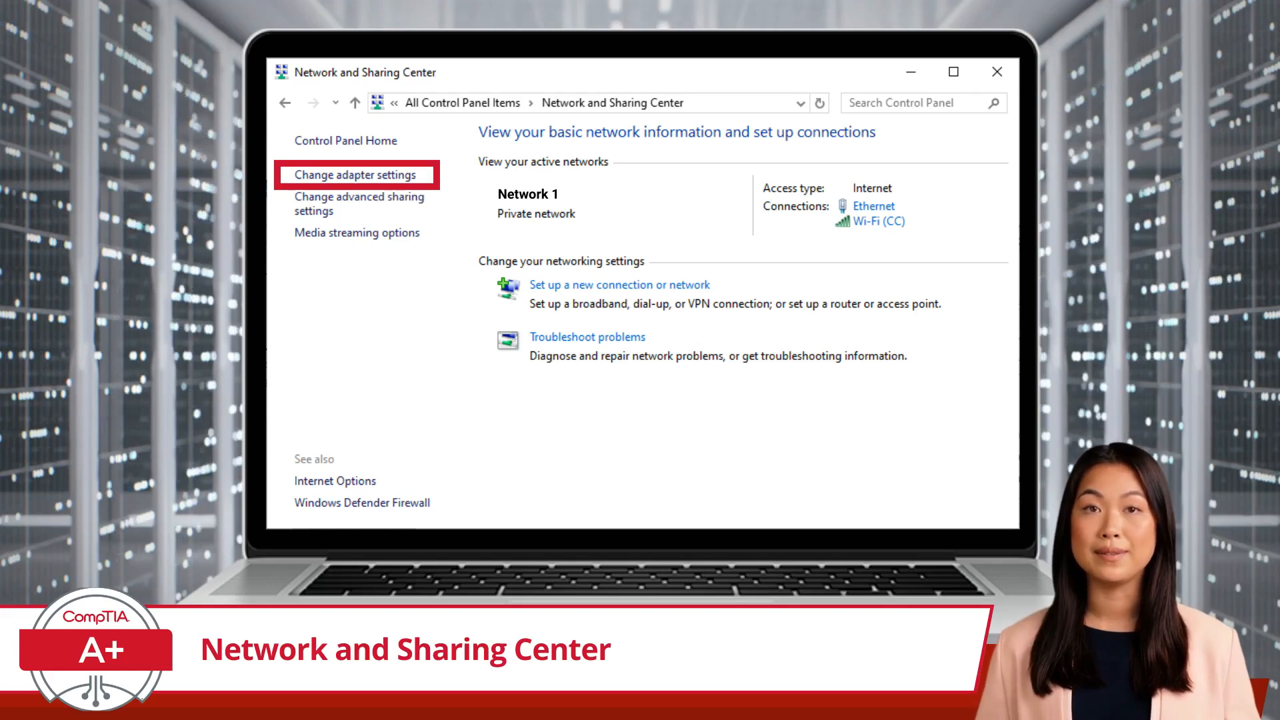
left_click(353, 174)
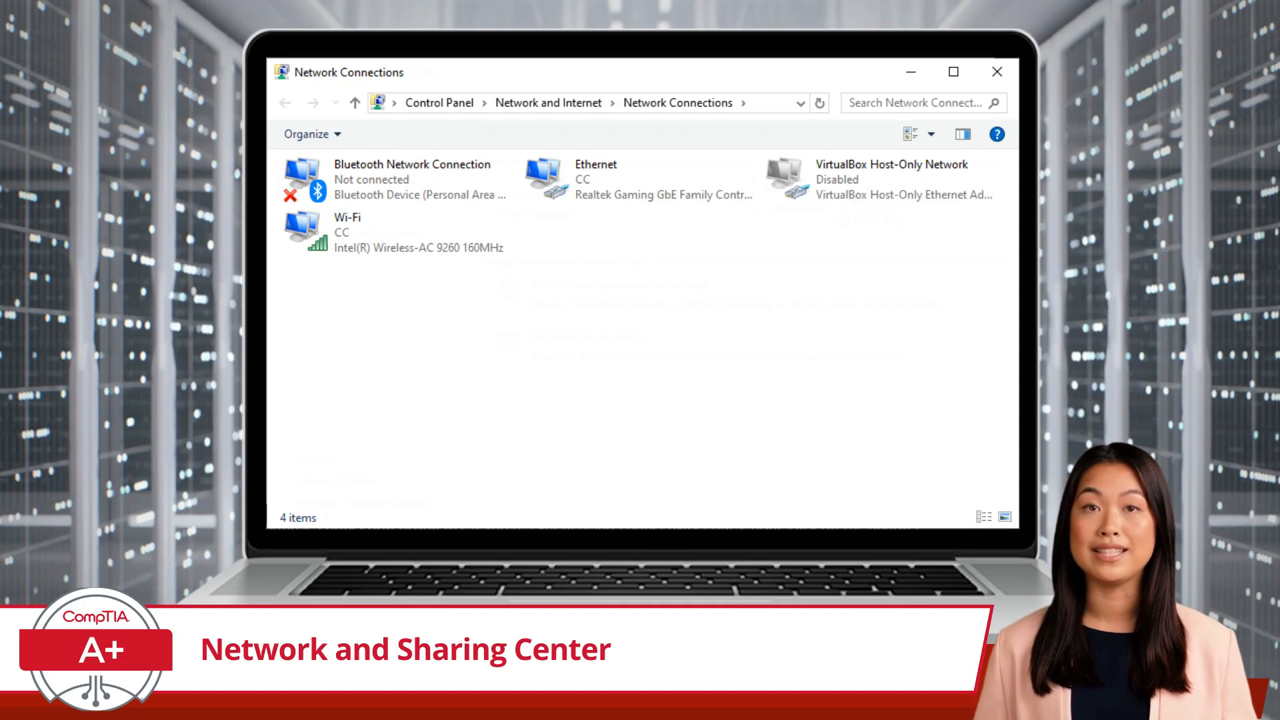
Step: Right-click the Ethernet adapter in Network Connections to show its actions
right_click(596, 179)
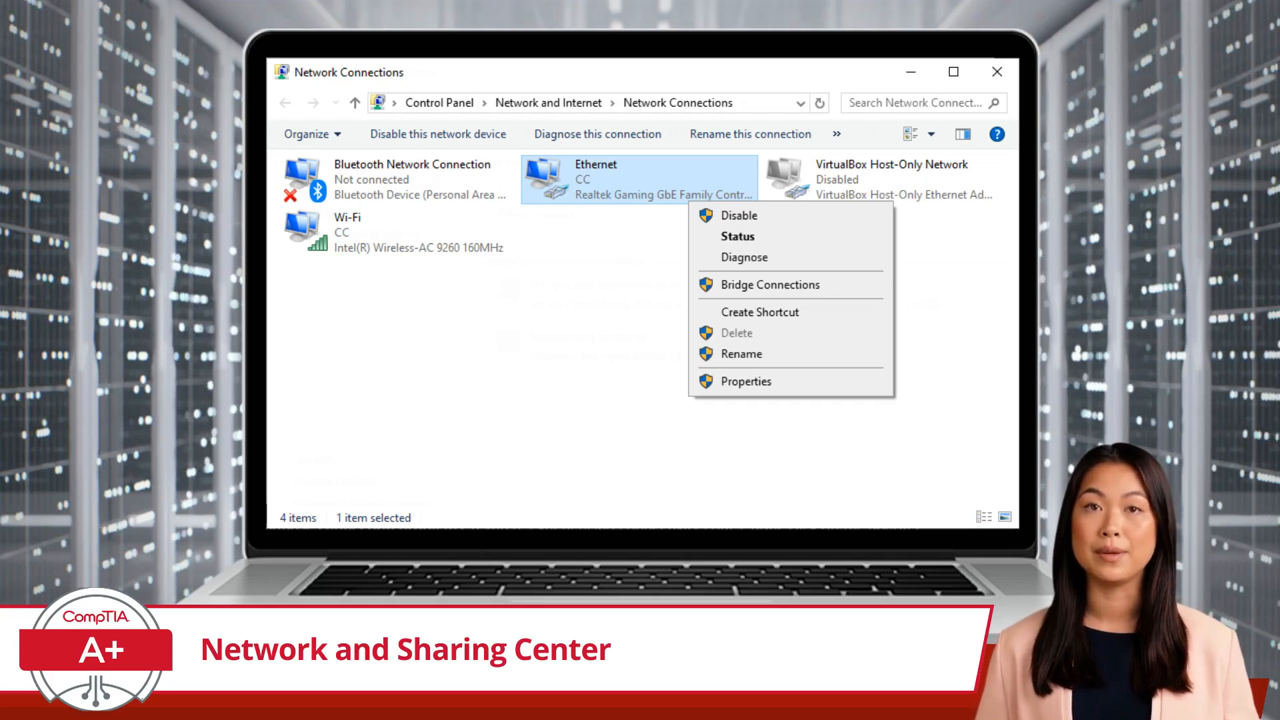
Step: Choose Properties from the Ethernet context menu to open Ethernet Properties
left_click(744, 381)
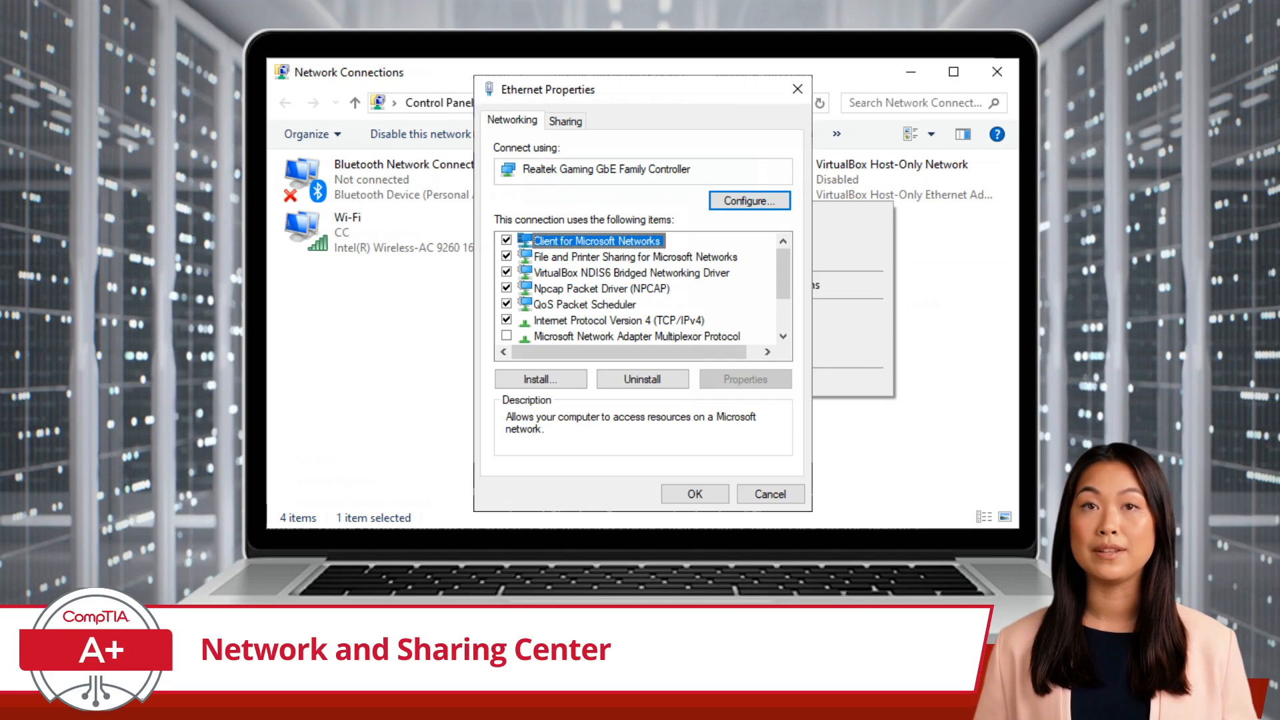